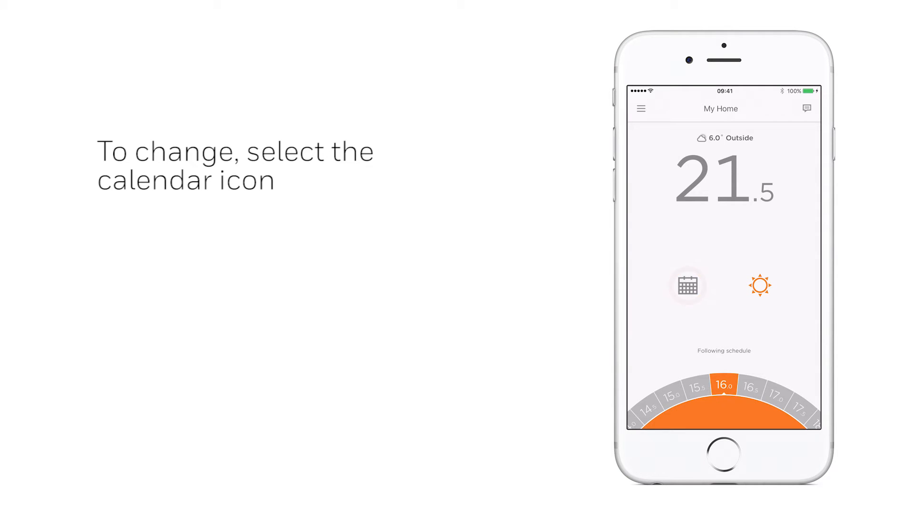
Step: Open the heating schedule's options and choose to create a new schedule
{"action": "left_click", "coordinate": [688, 286]}
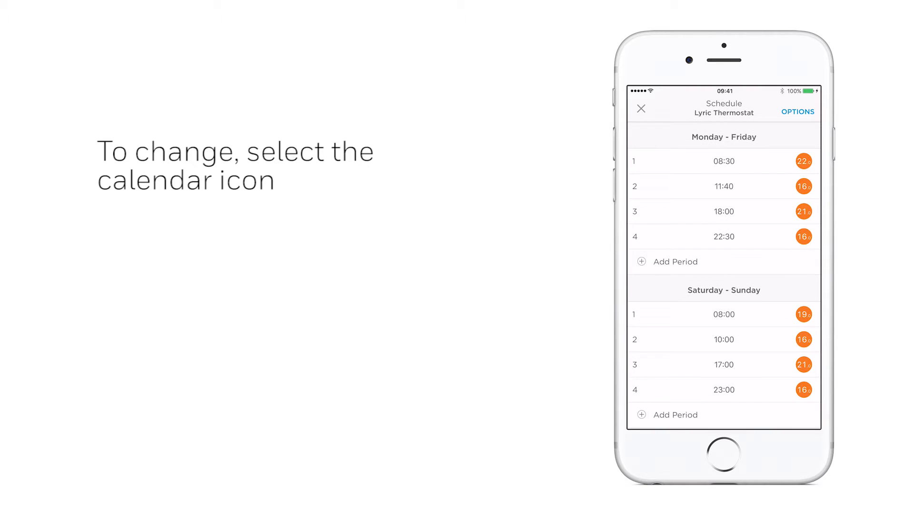
{"action": "left_click", "coordinate": [798, 111]}
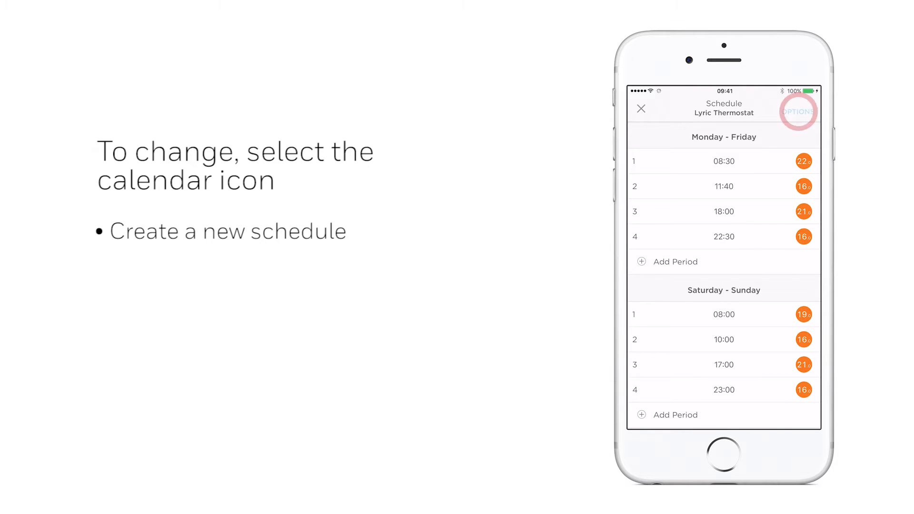
{"action": "left_click", "coordinate": [798, 112]}
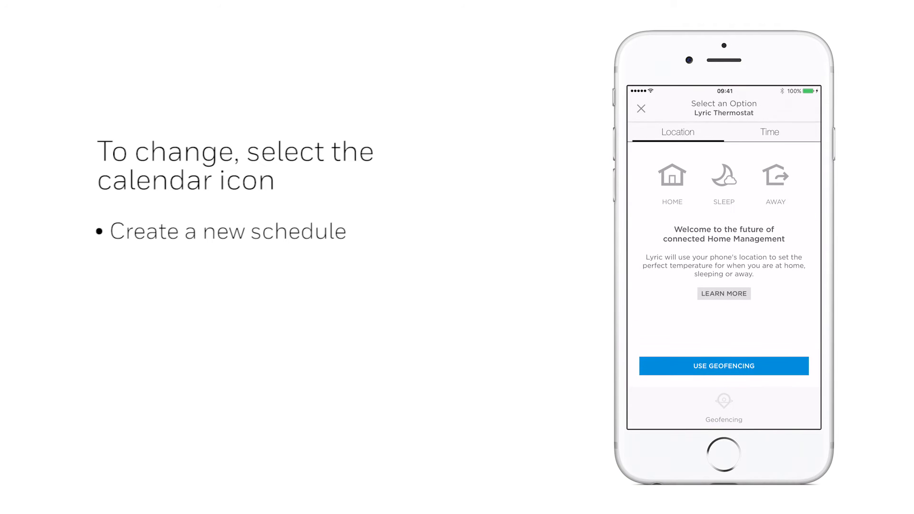
Step: Pick the time-based WEEKDAY & WEEKEND setup with Monday–Friday and Saturday–Sunday periods
{"action": "left_click", "coordinate": [769, 132]}
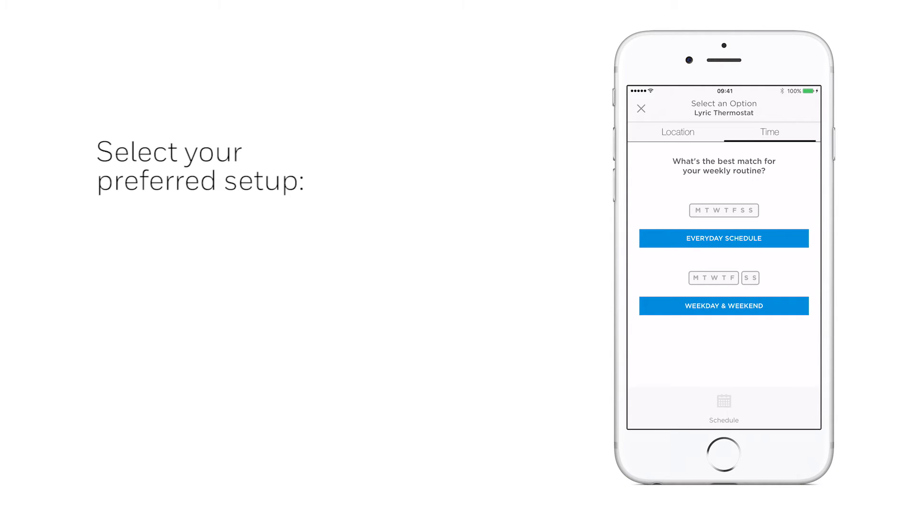
{"action": "left_click", "coordinate": [724, 239]}
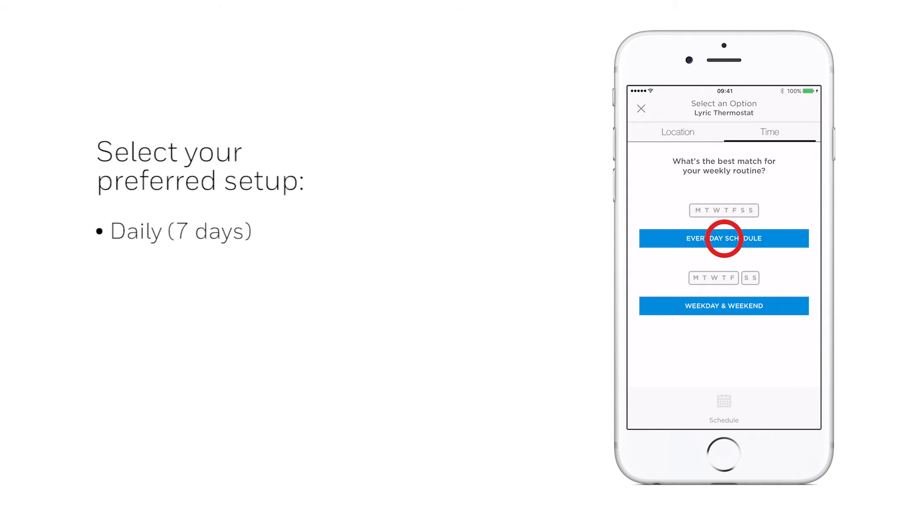
{"action": "left_click", "coordinate": [724, 305]}
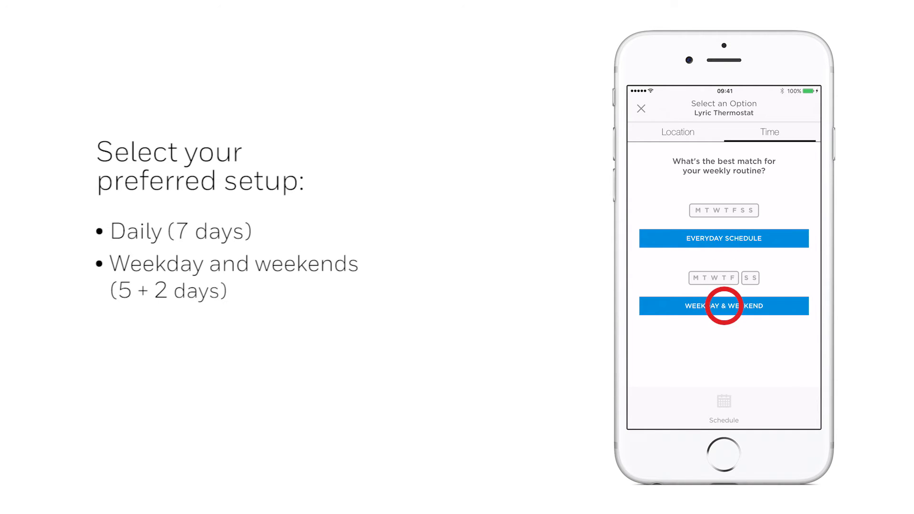
{"action": "left_click", "coordinate": [724, 306]}
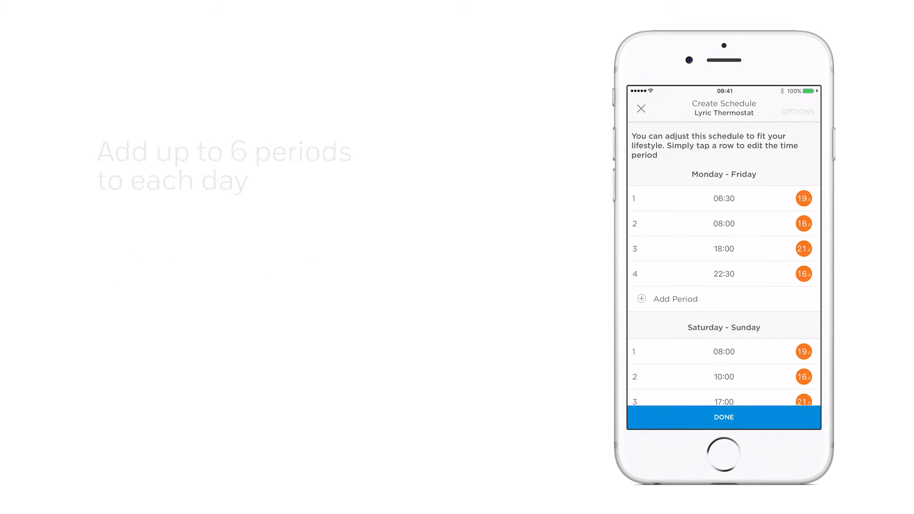
Step: Set Monday–Friday period 1 to 08:30–12:40 at 22°, save, and activate the schedule
{"action": "left_click", "coordinate": [724, 199]}
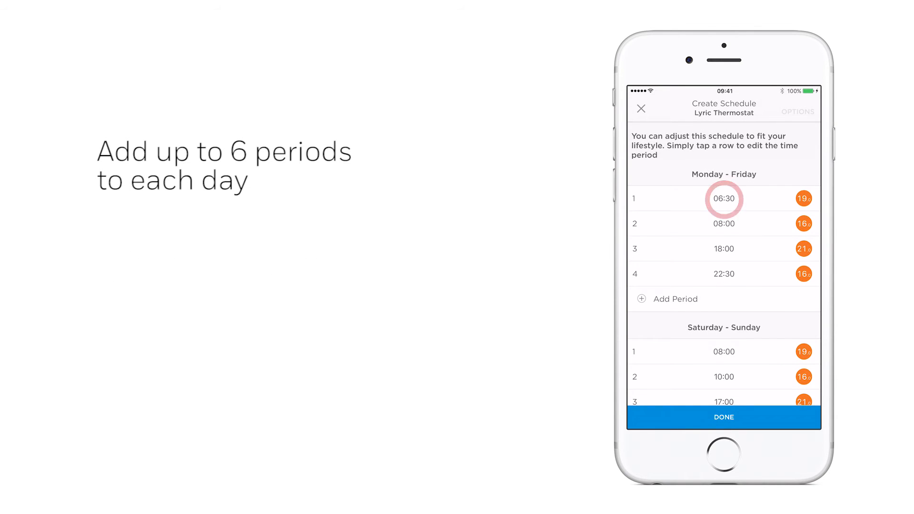
{"action": "left_click", "coordinate": [723, 198]}
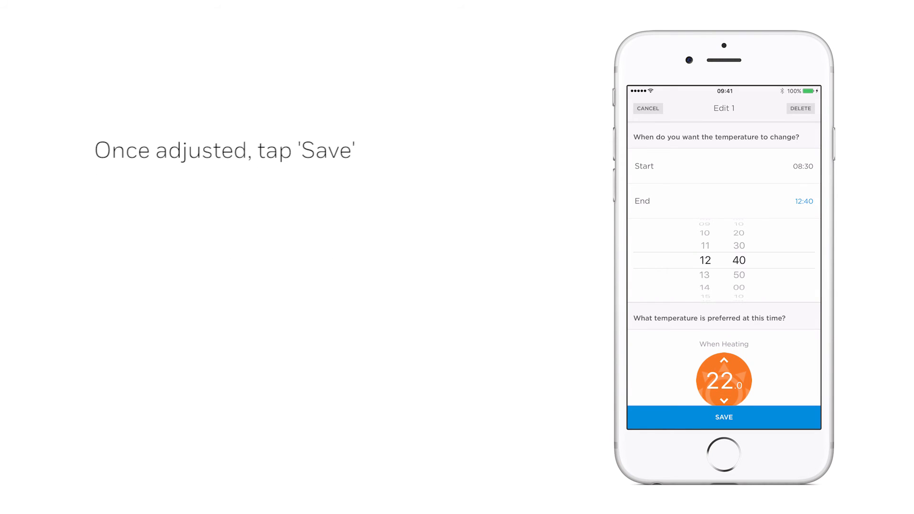
{"action": "left_click", "coordinate": [724, 417]}
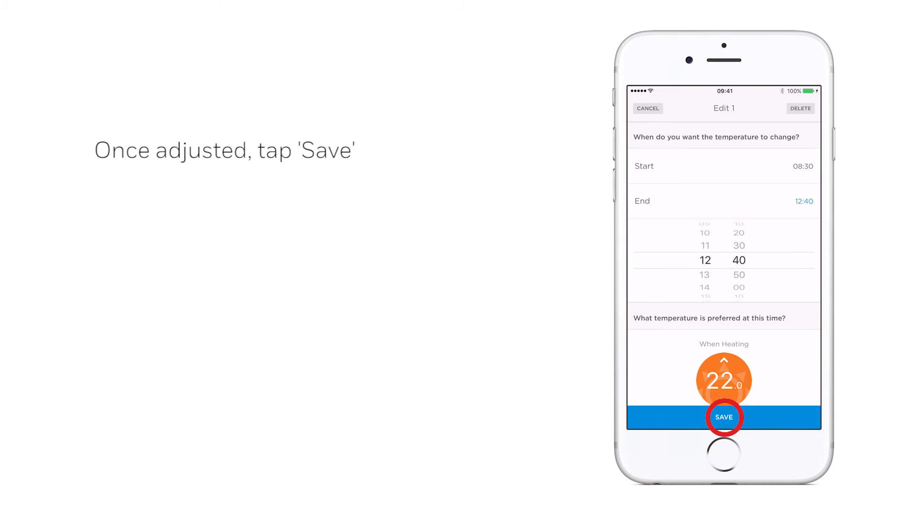
{"action": "left_click", "coordinate": [724, 417]}
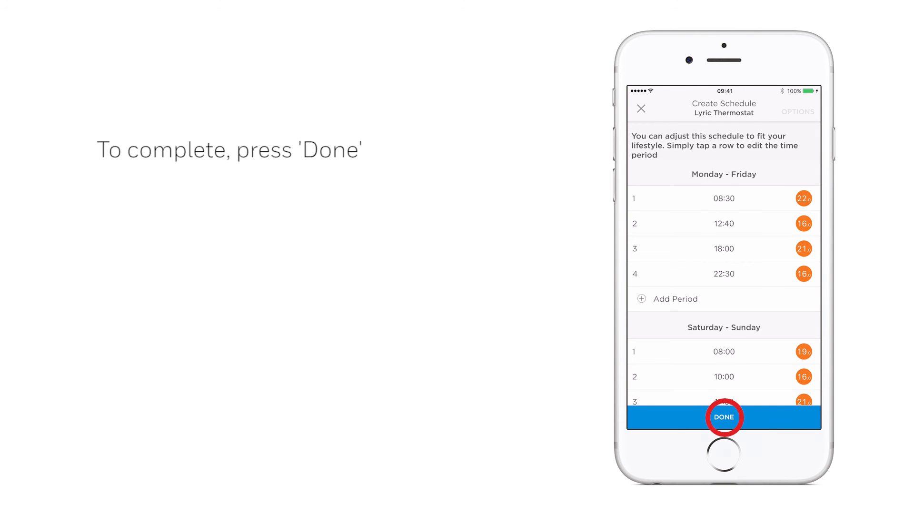
{"action": "left_click", "coordinate": [724, 417]}
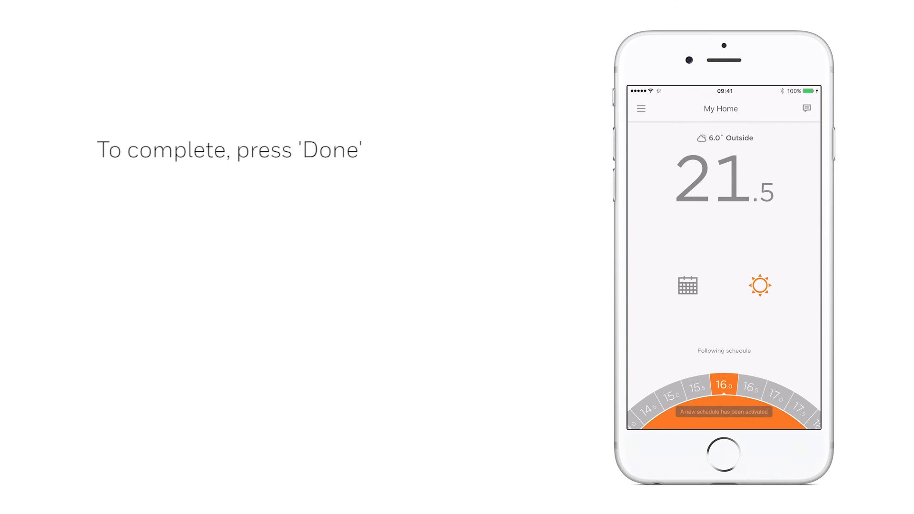